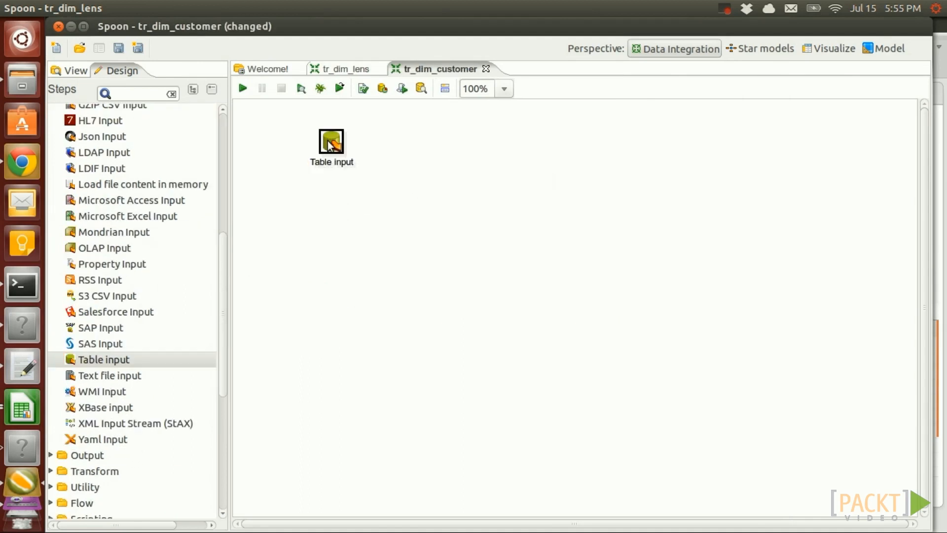
Scroll the Design palette to reach Table input for the tr_dim_customer canvas.
scroll("down", 3)
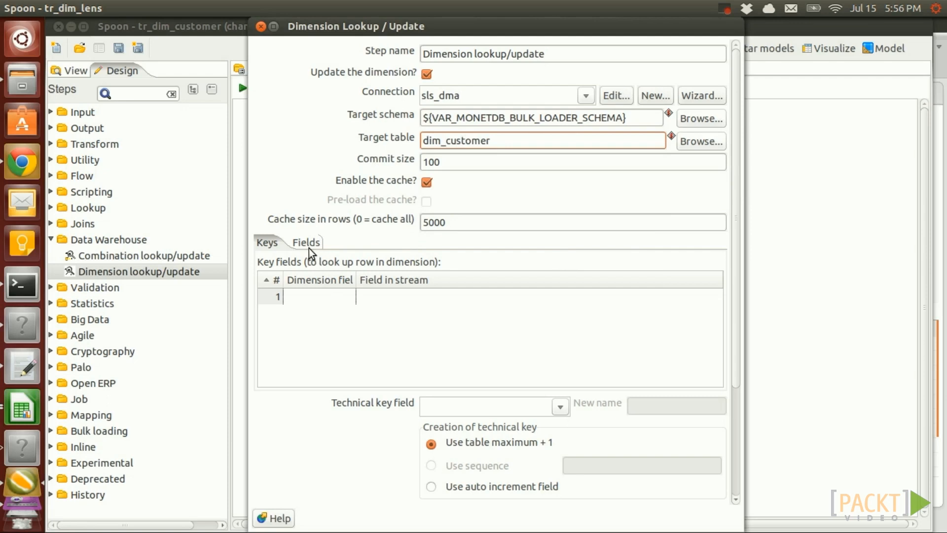
Choose the stream date field for the dim_customer lookup/update with date_from and date_to.
scroll("down", 3)
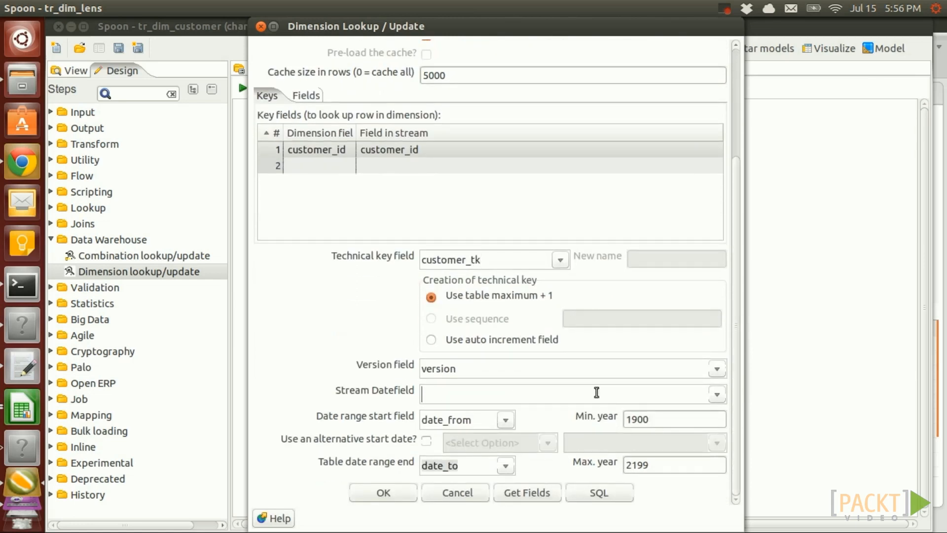
left_click(598, 492)
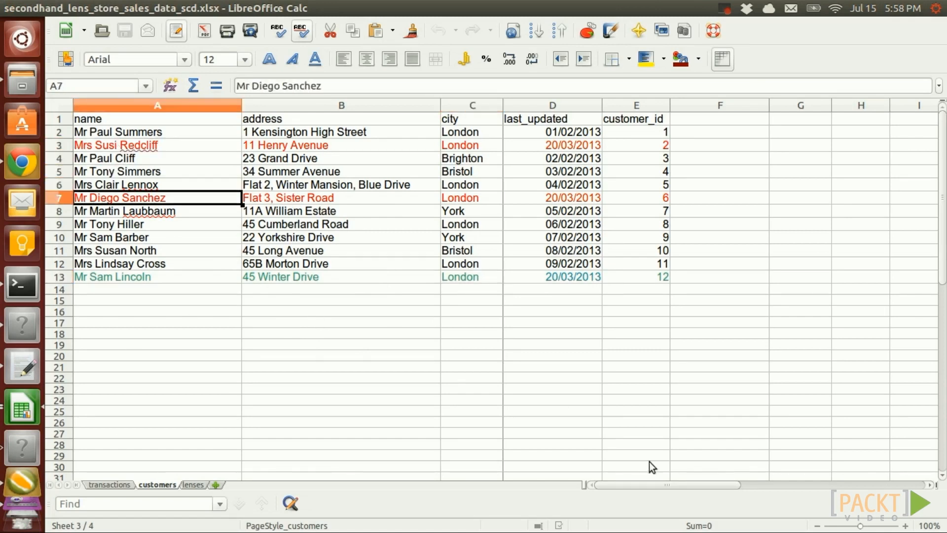
left_click(115, 250)
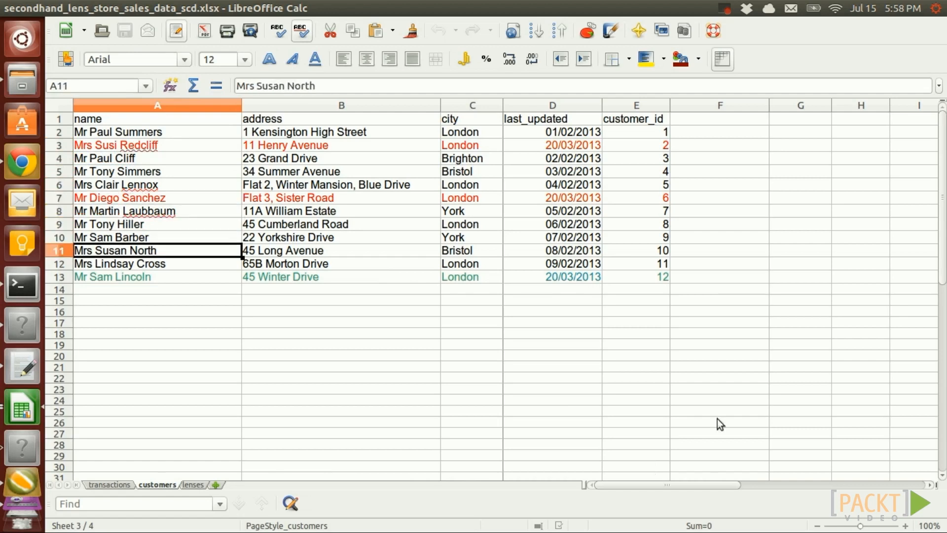